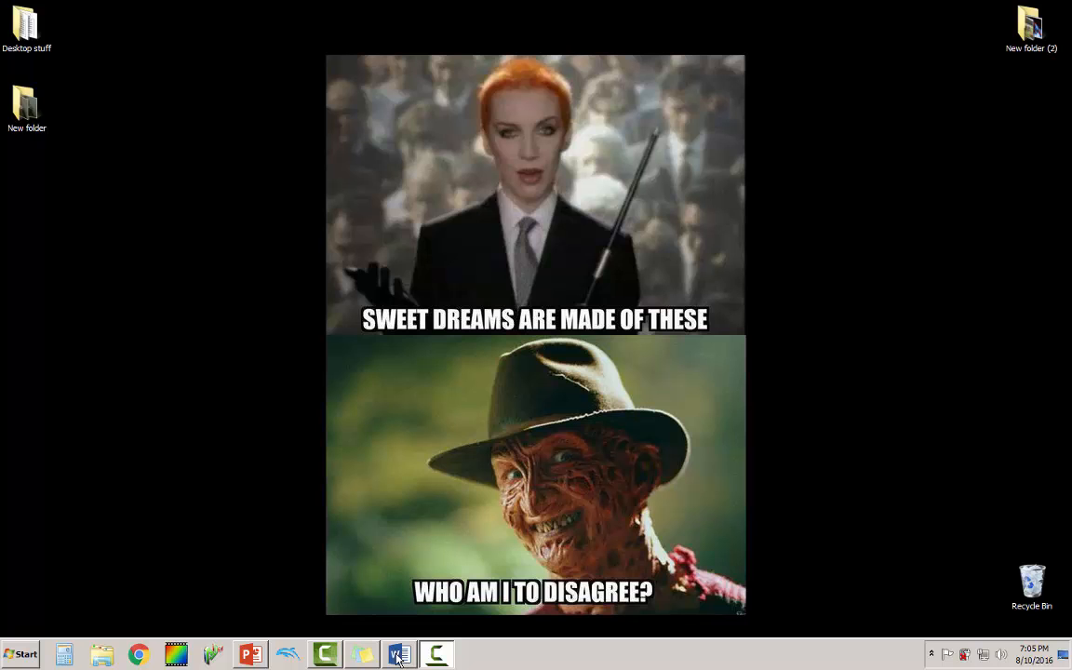
# Bring up the 'Scheduling CCleaner' instructions document in Word from the taskbar.
pyautogui.click(398, 654)
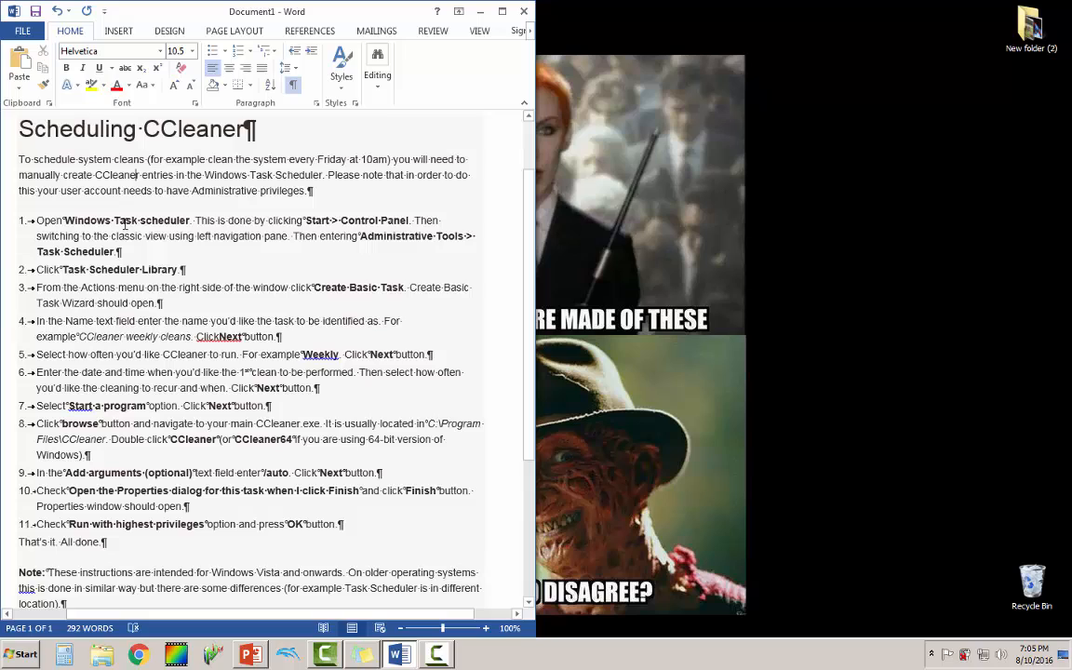
pyautogui.moveTo(215, 226)
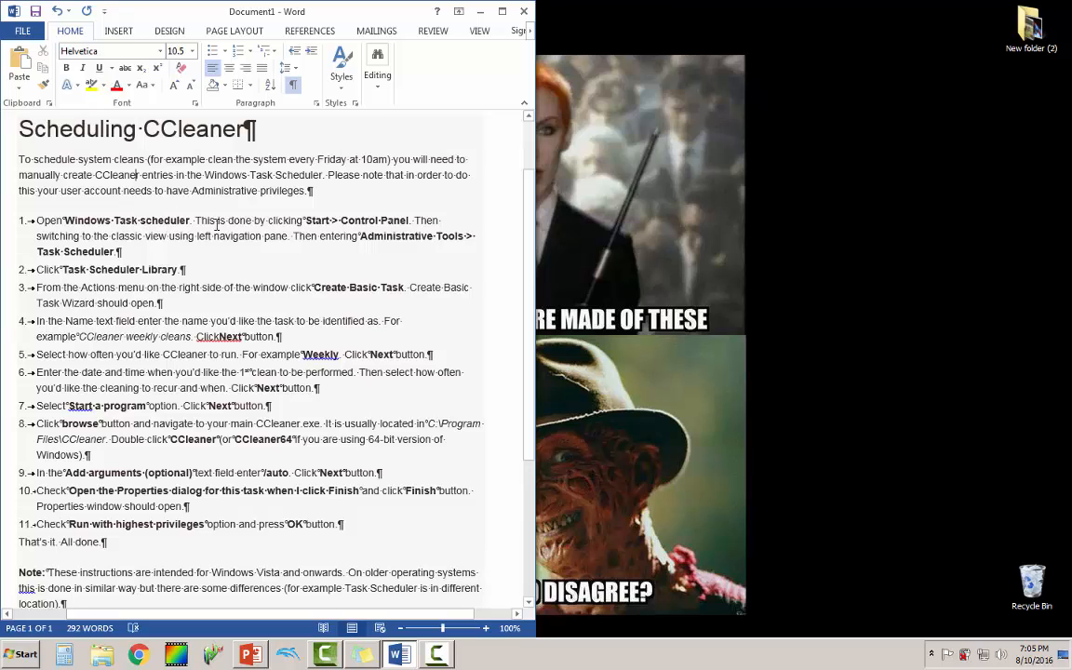
pyautogui.moveTo(154, 310)
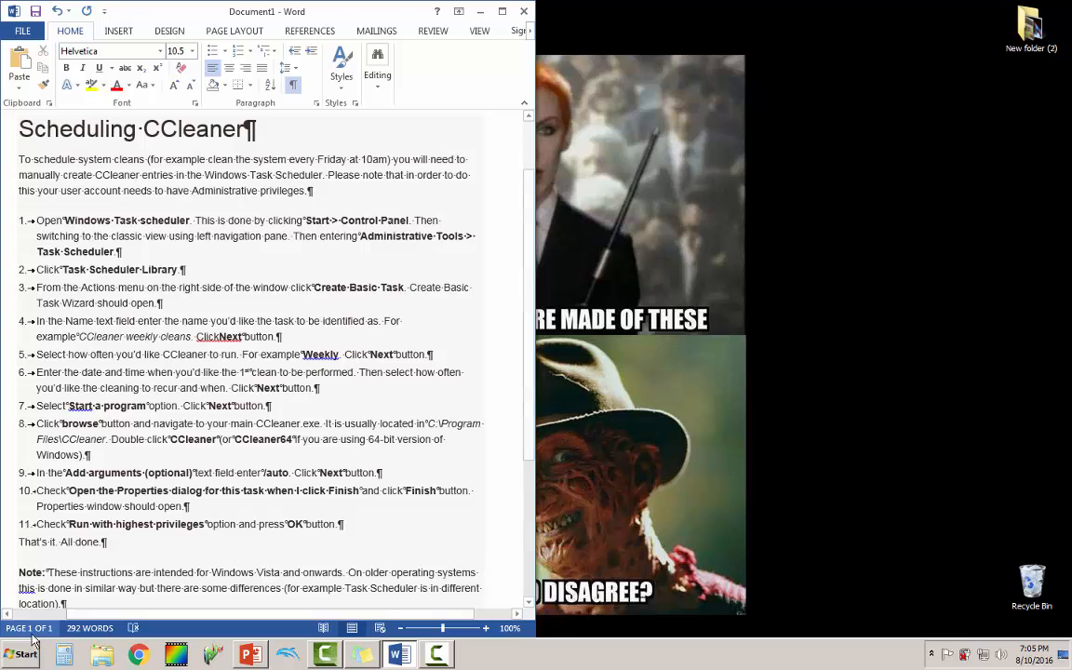
# Search the Start menu for 'task' and launch Task Scheduler.
pyautogui.click(23, 655)
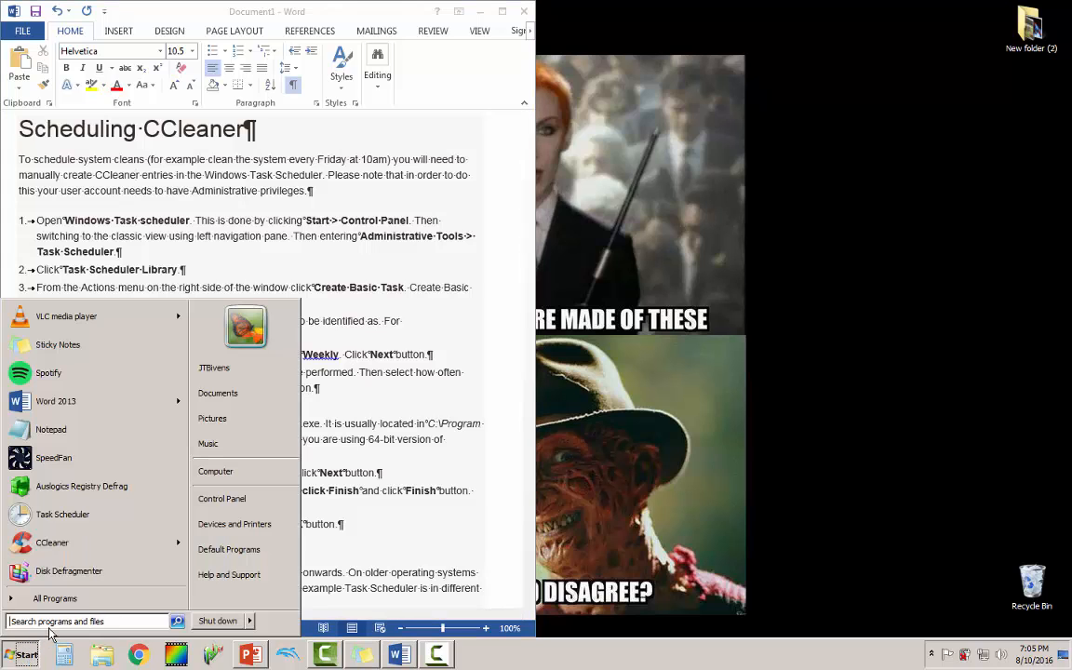
pyautogui.write('task')
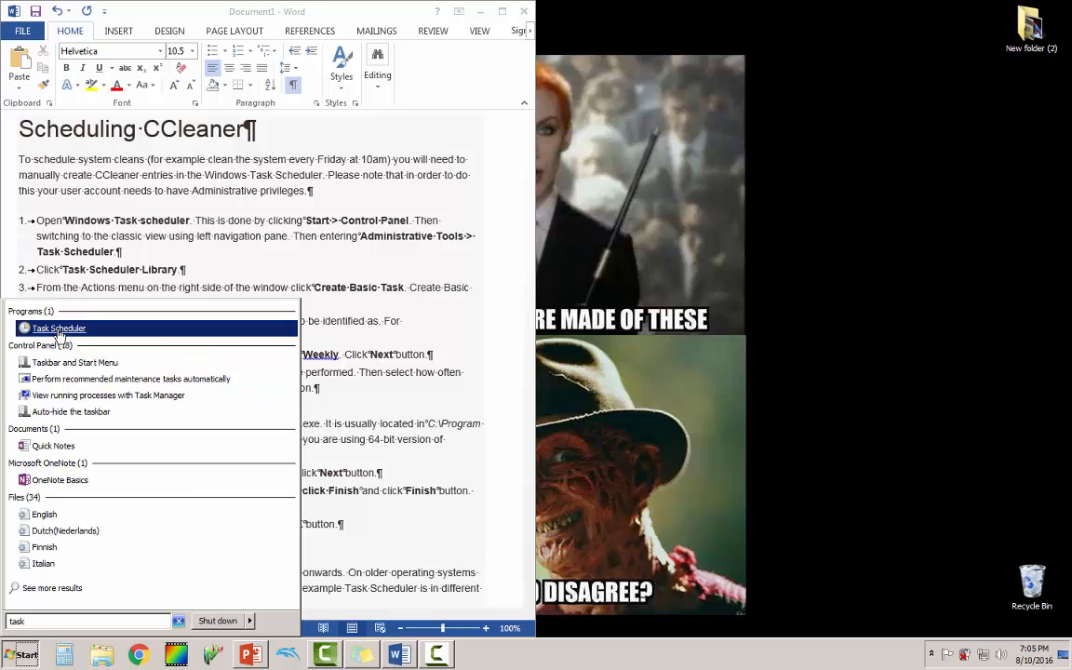
pyautogui.click(59, 328)
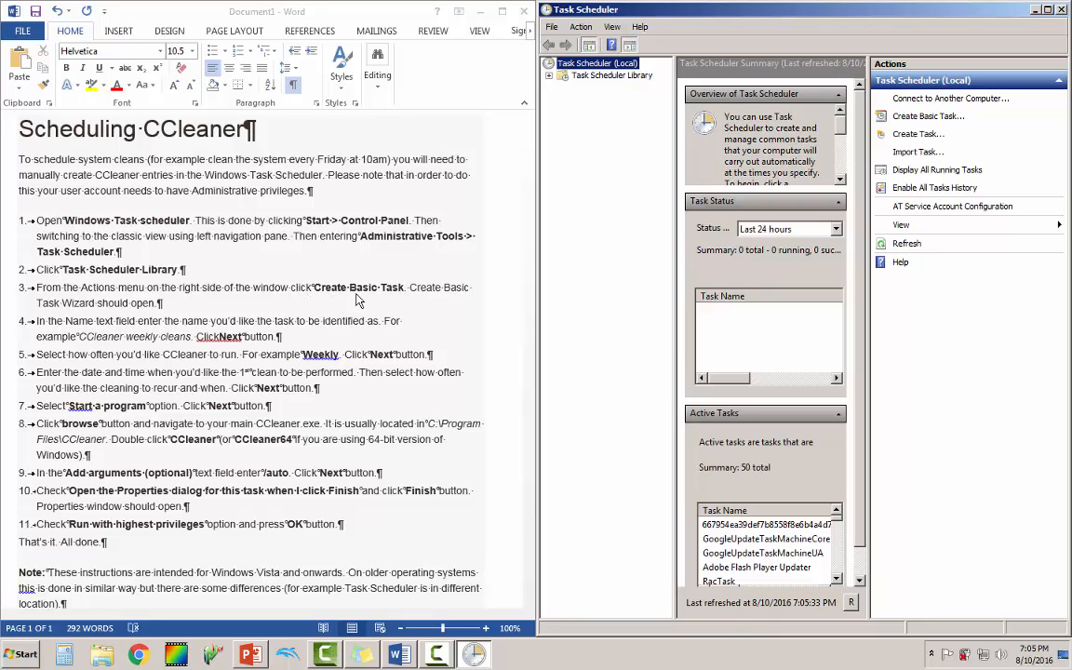
pyautogui.moveTo(927, 116)
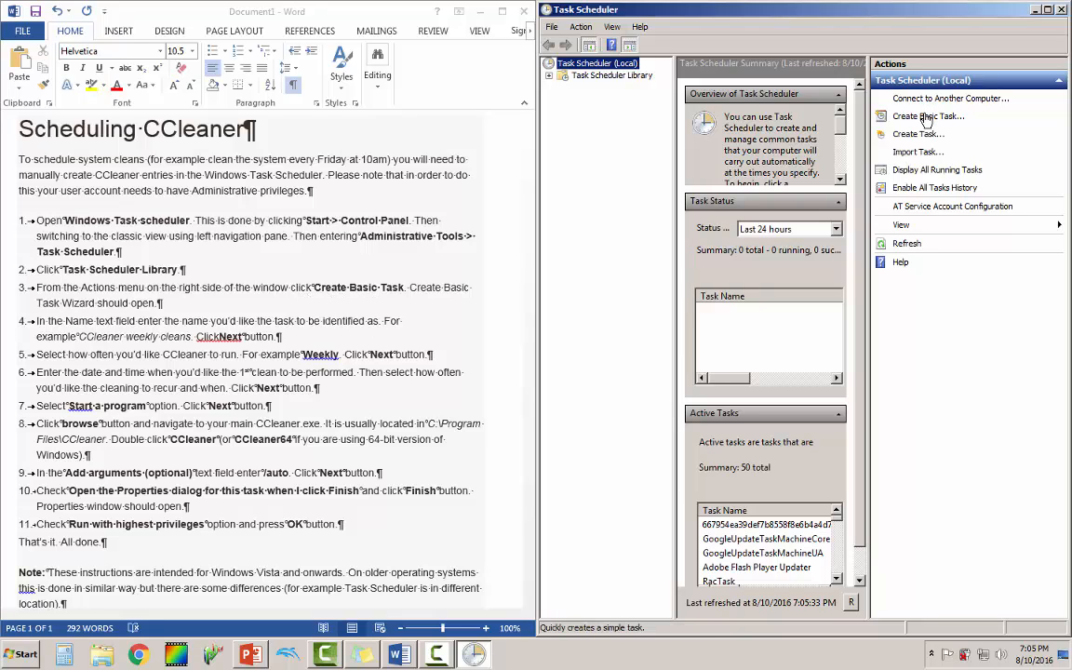
# Name a new basic task 'ccleaner auto scan' and move on to its trigger.
pyautogui.click(927, 115)
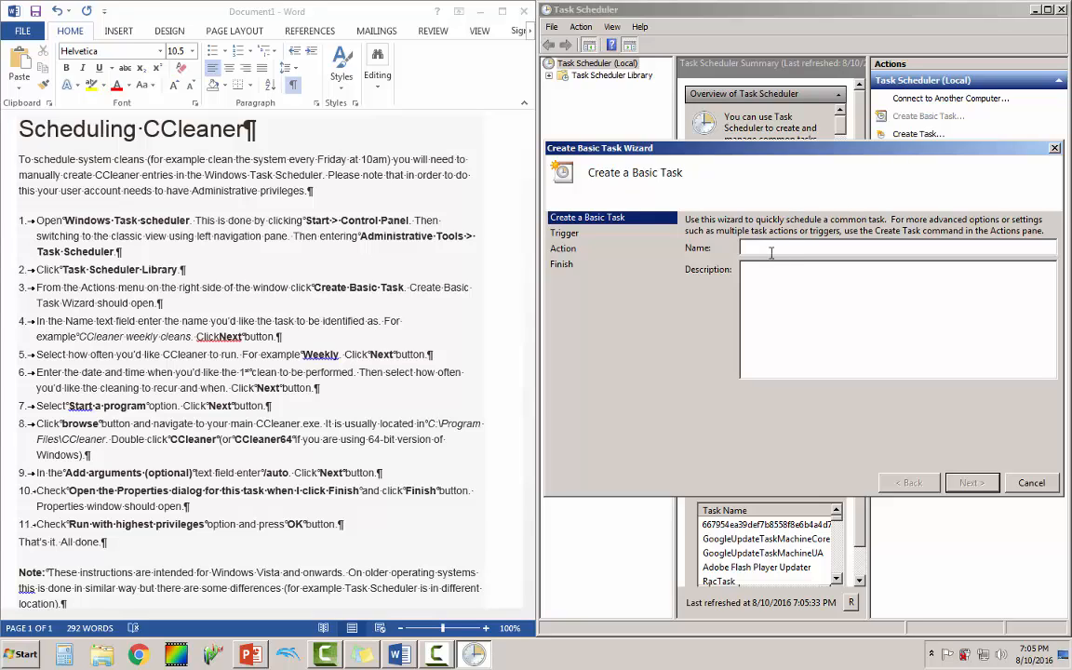
pyautogui.write('ccleaner auto scan')
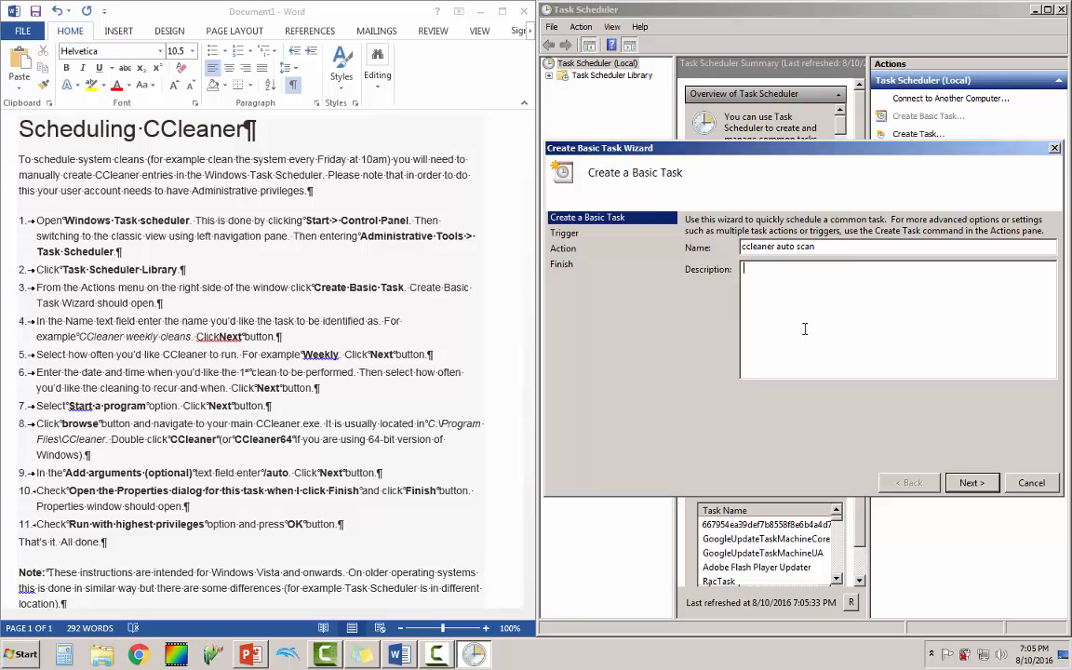
pyautogui.click(971, 483)
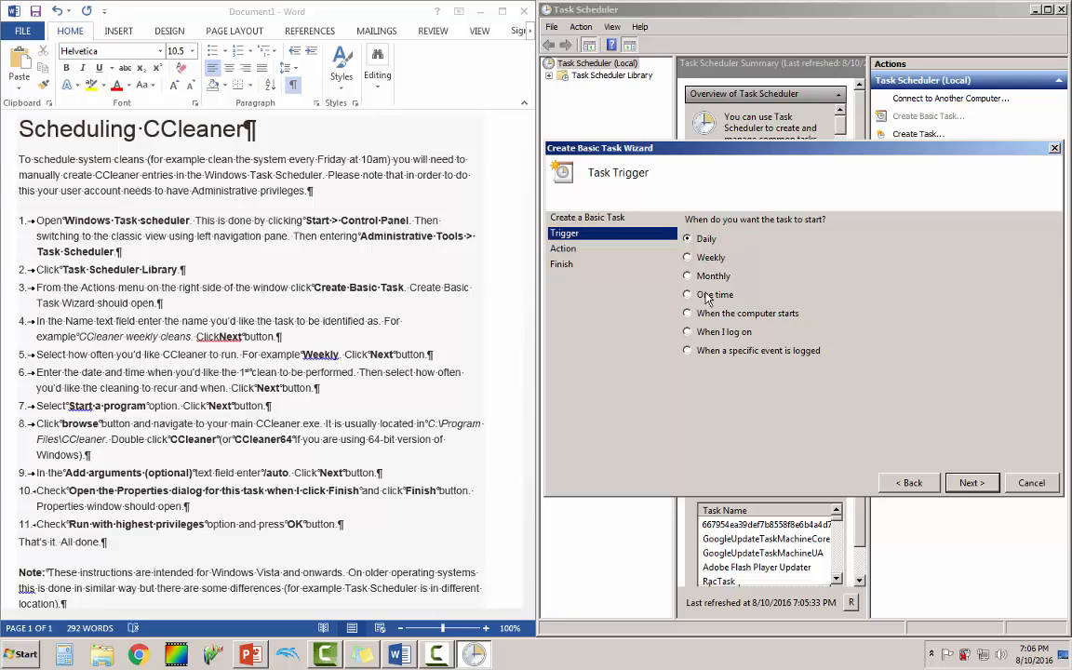
# Trigger the task weekly on Thursdays, starting 8/11/2016 at 4:00 AM.
pyautogui.click(687, 257)
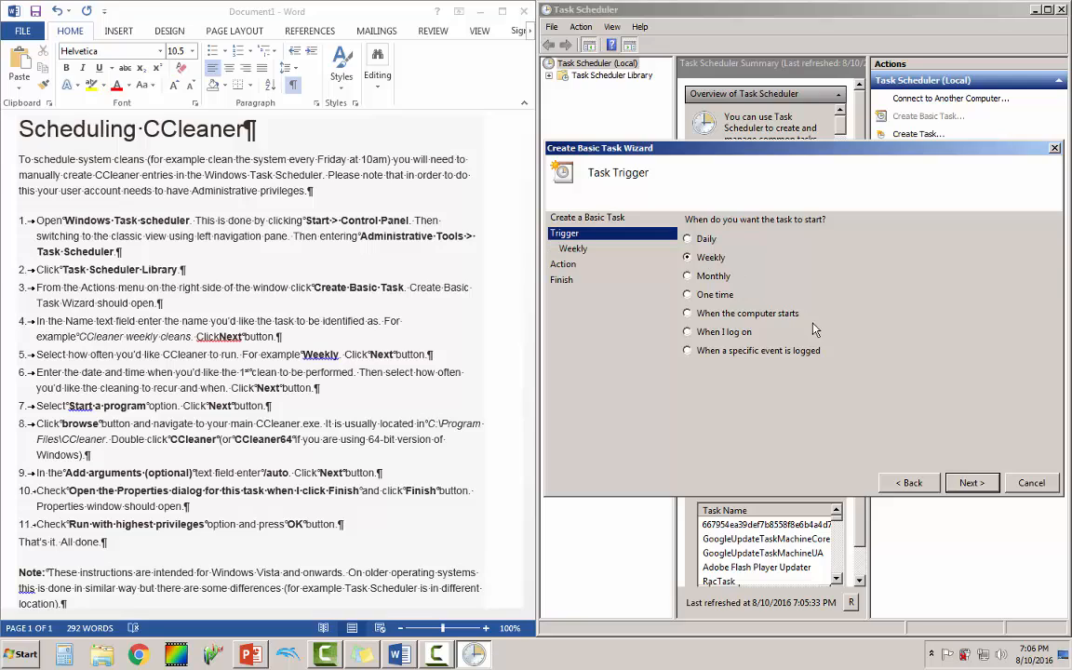
pyautogui.click(971, 482)
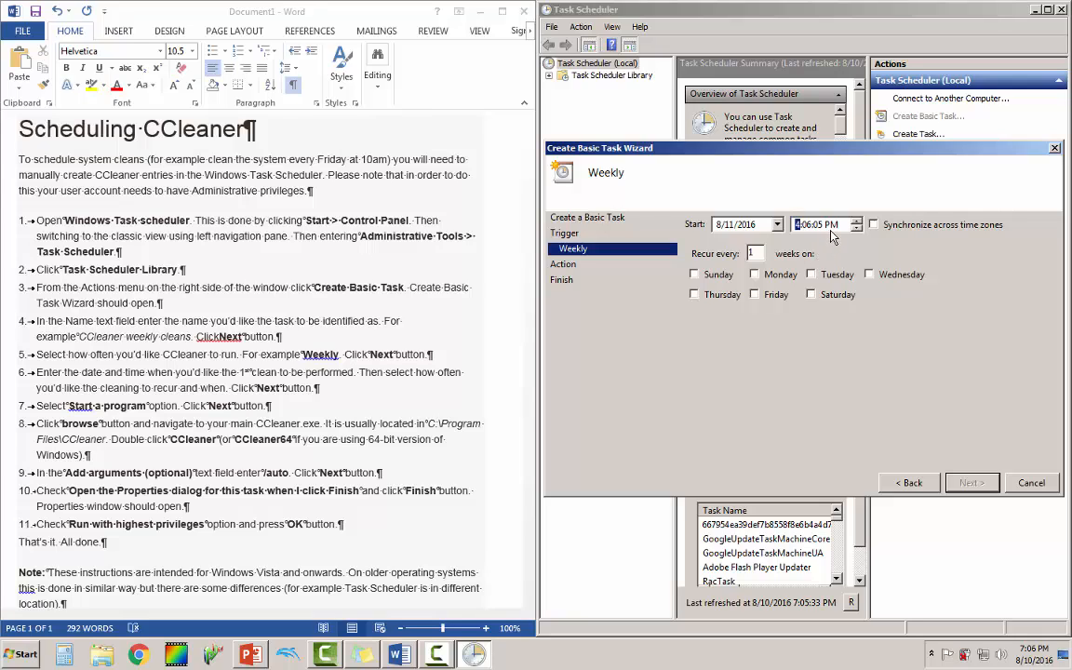
pyautogui.click(832, 224)
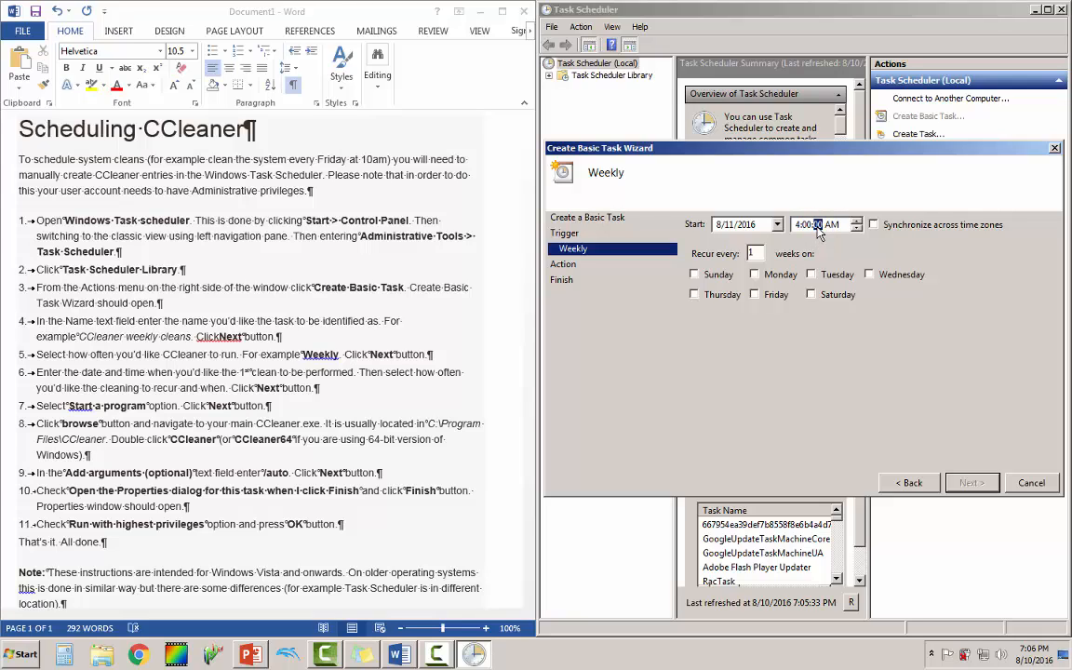
pyautogui.moveTo(835, 244)
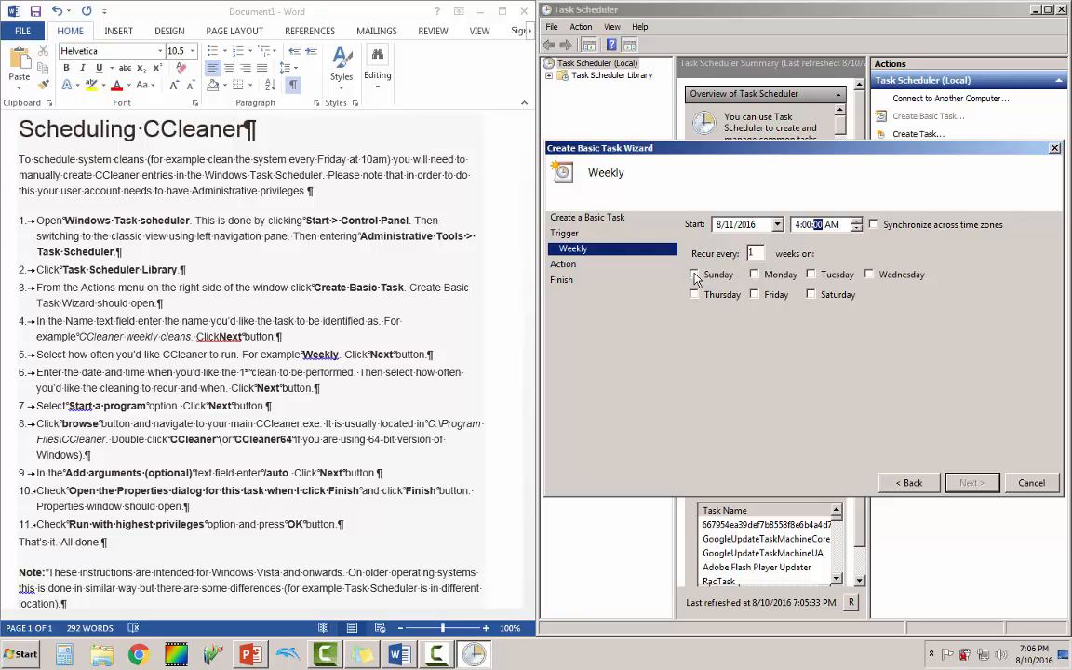
pyautogui.moveTo(733, 281)
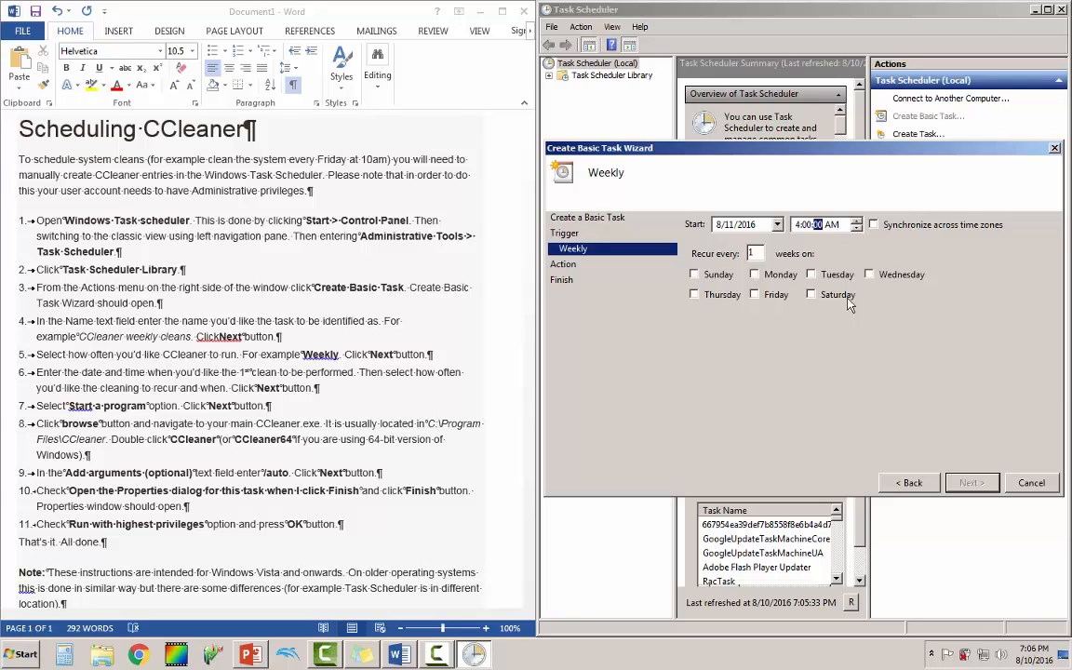
pyautogui.click(694, 294)
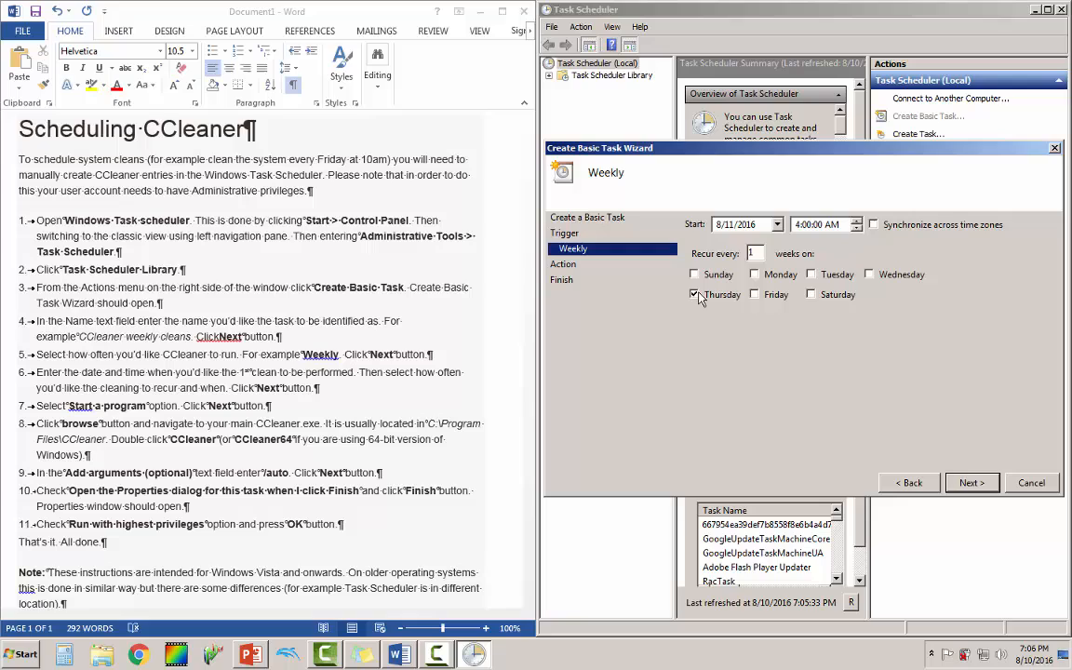
pyautogui.moveTo(704, 316)
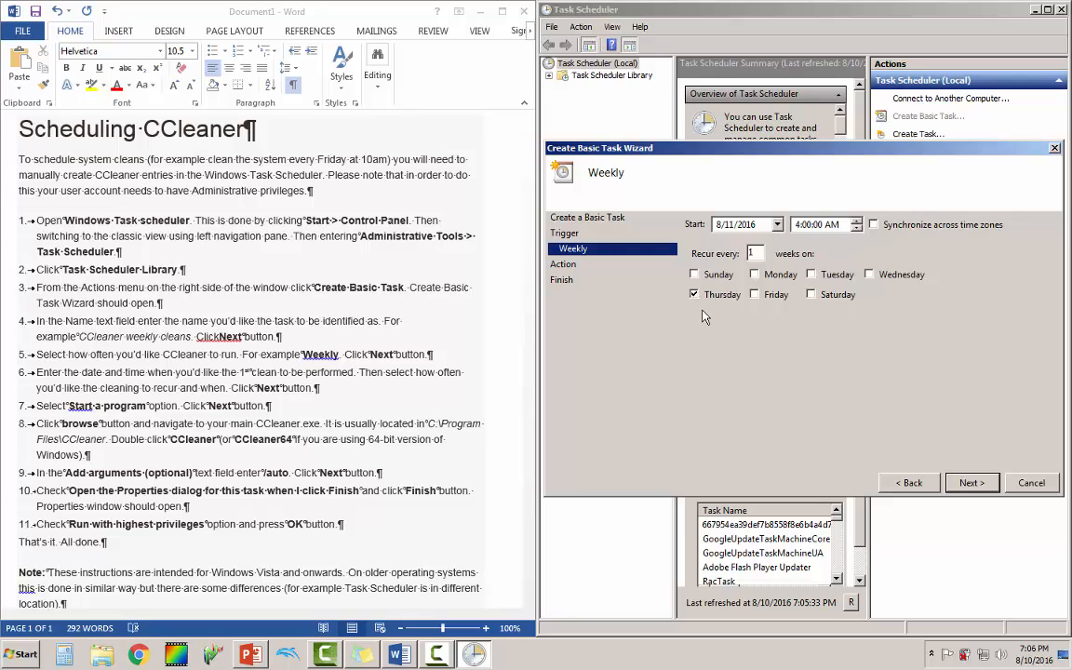
pyautogui.moveTo(742, 295)
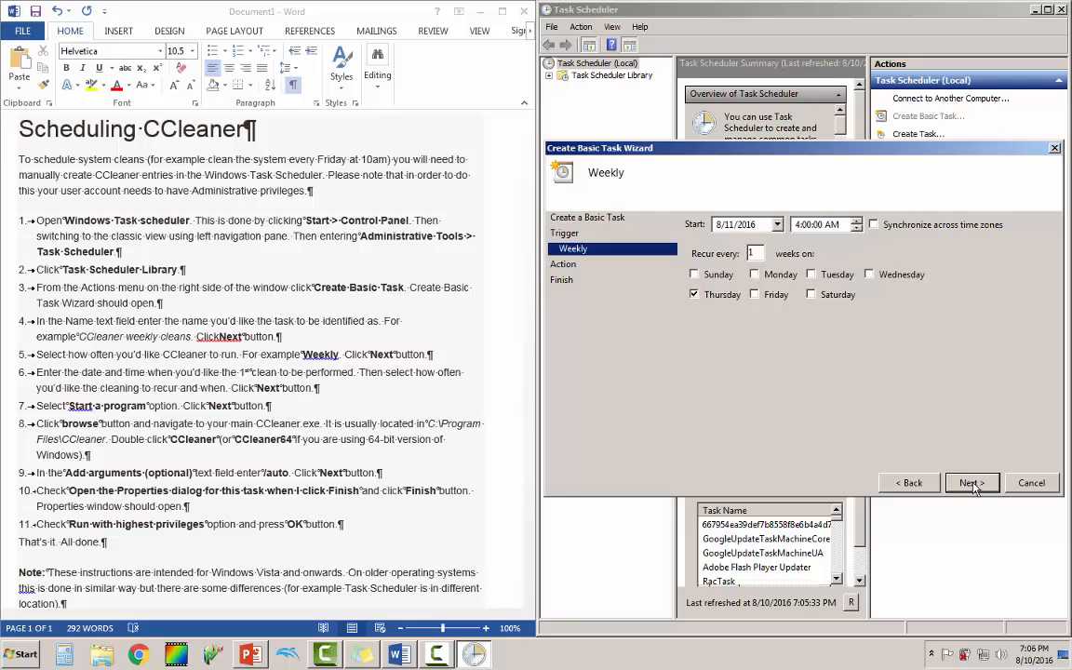
pyautogui.click(971, 482)
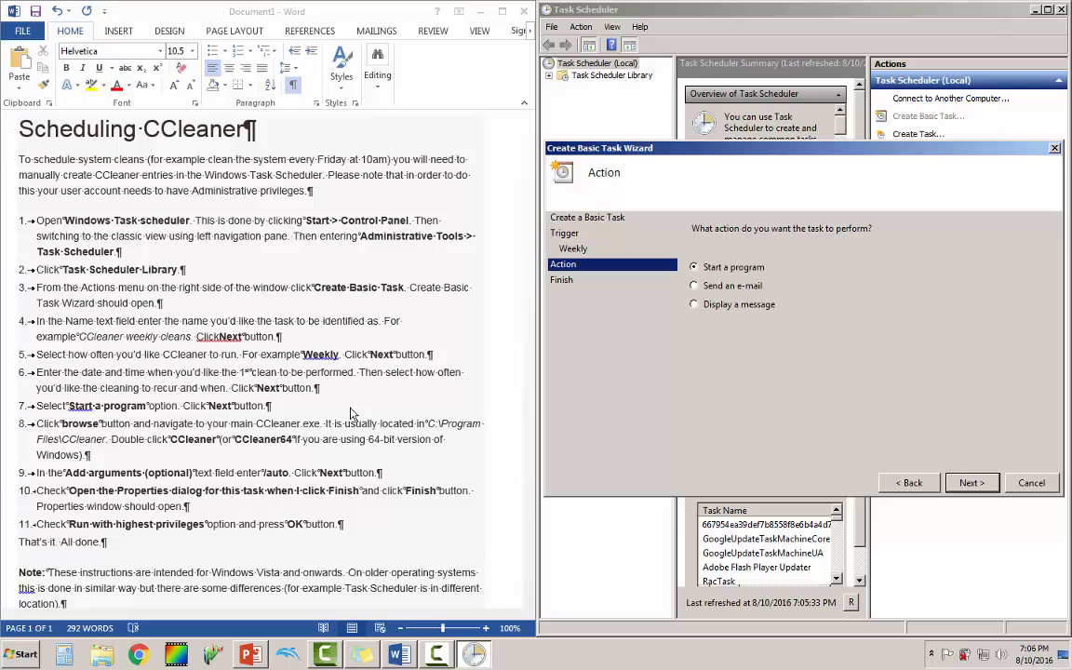
pyautogui.moveTo(231, 401)
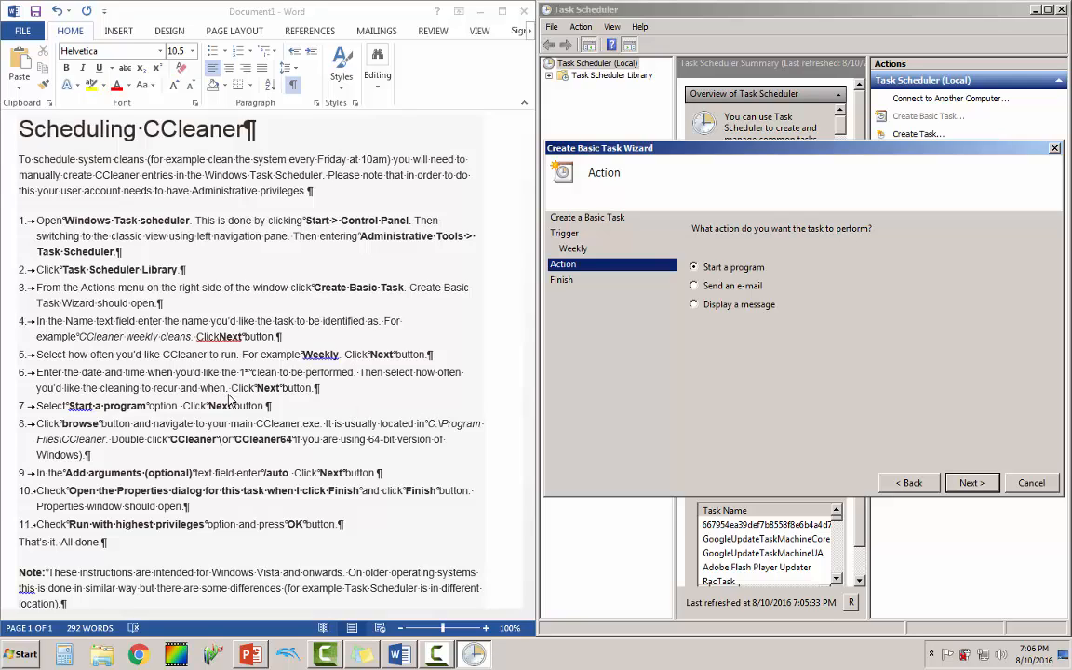
pyautogui.moveTo(560, 342)
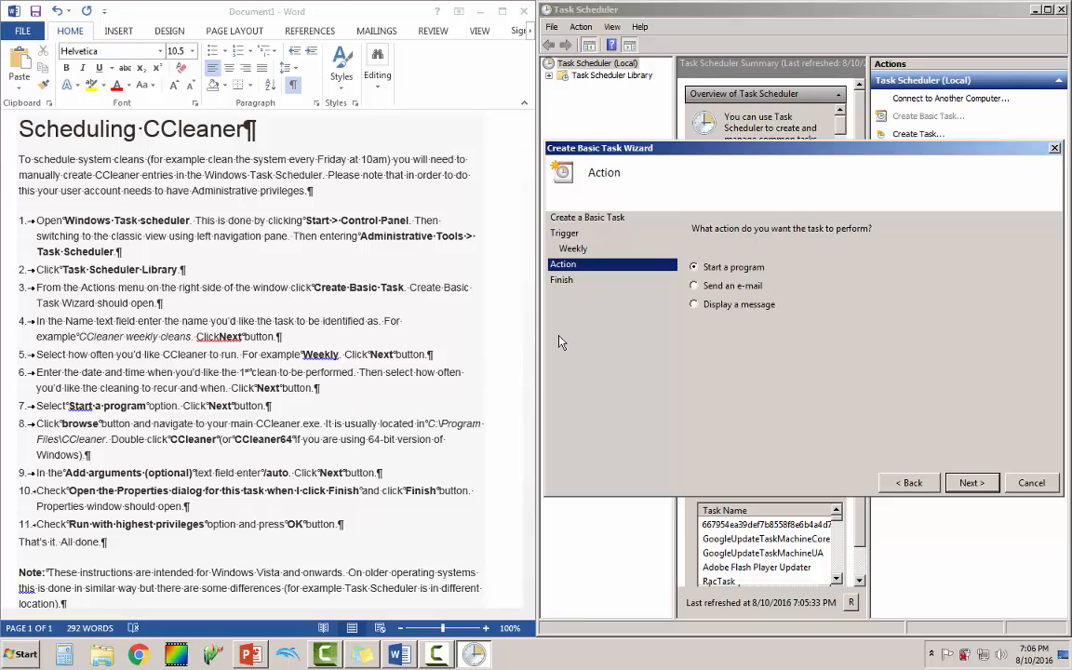
pyautogui.moveTo(892, 386)
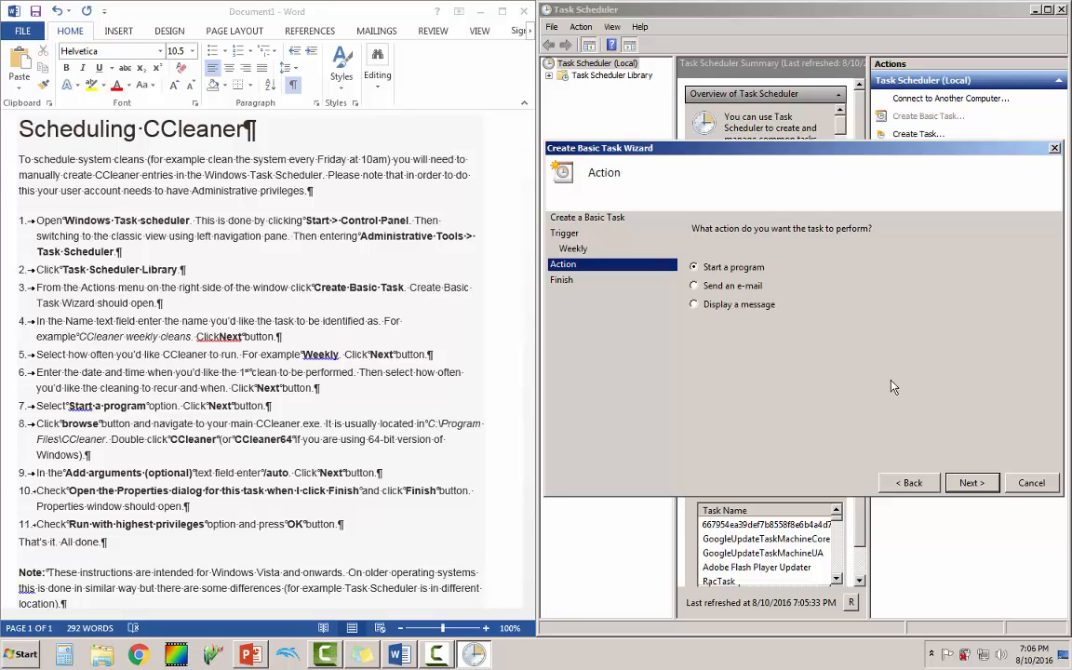
# Keep 'Start a program' as the task's action.
pyautogui.click(970, 482)
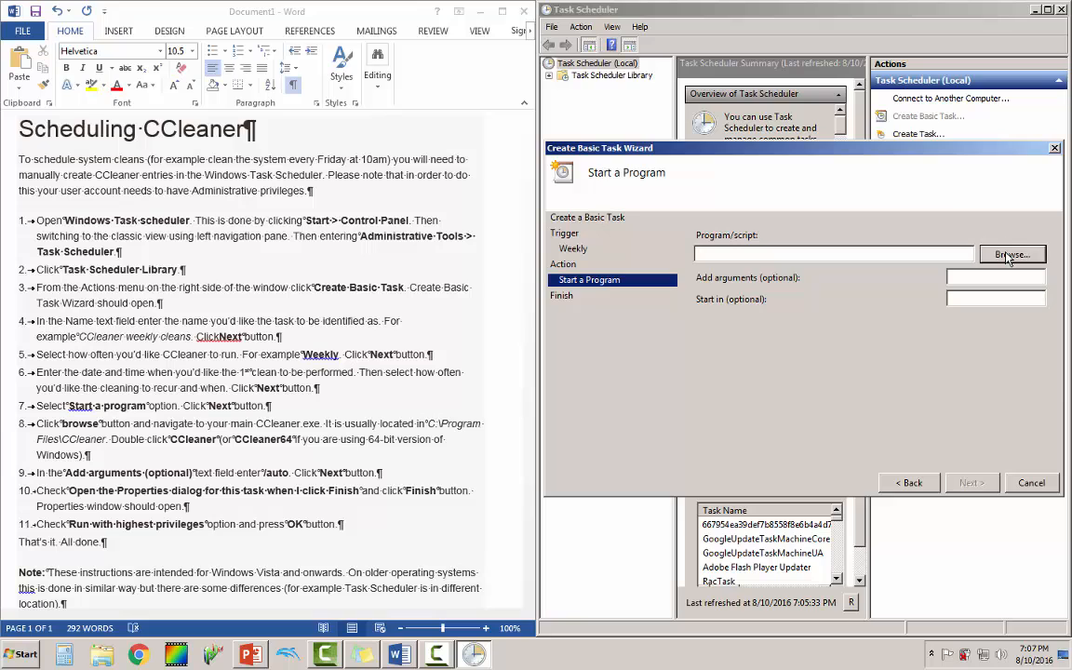
# Browse to and select C:\Program Files\CCleaner\CCleaner64.exe as the program to run.
pyautogui.click(1010, 254)
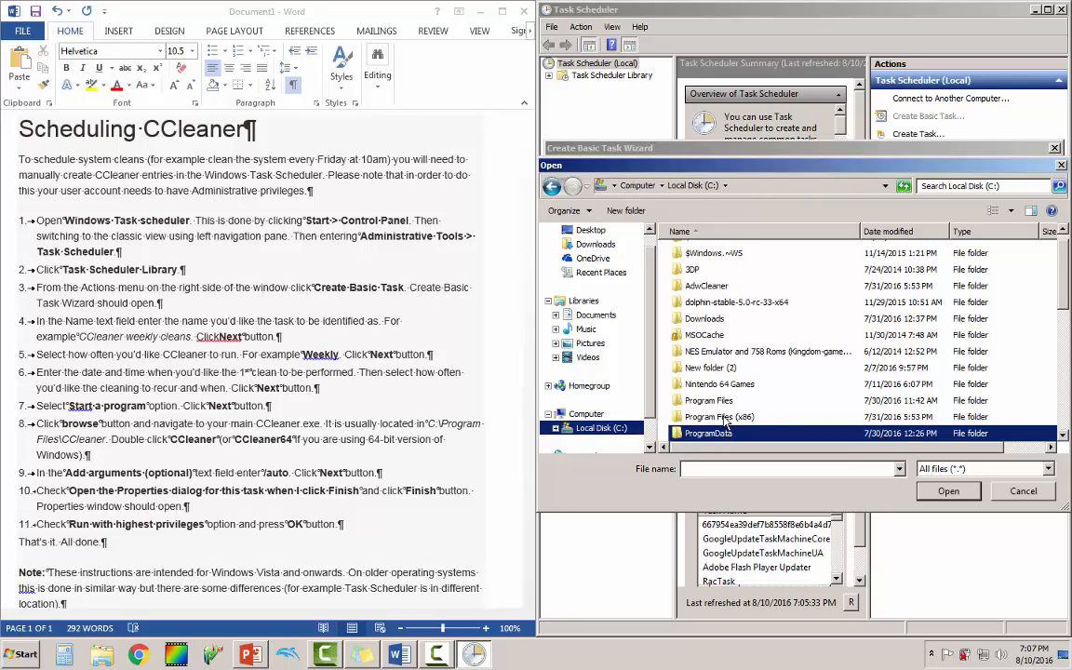
pyautogui.doubleClick(709, 400)
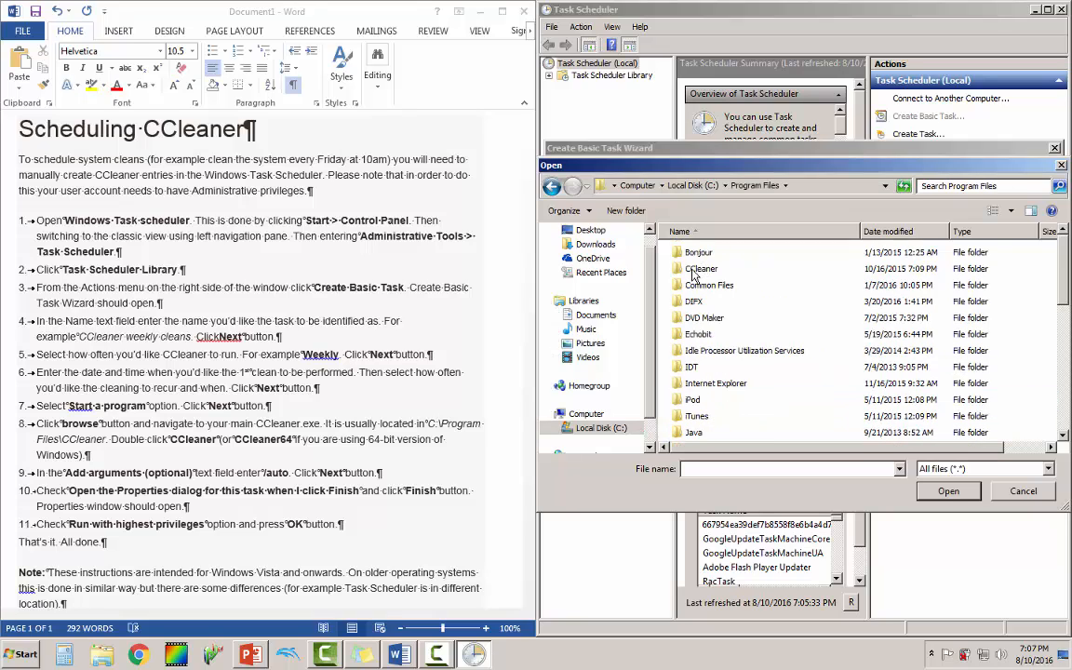
pyautogui.moveTo(701, 275)
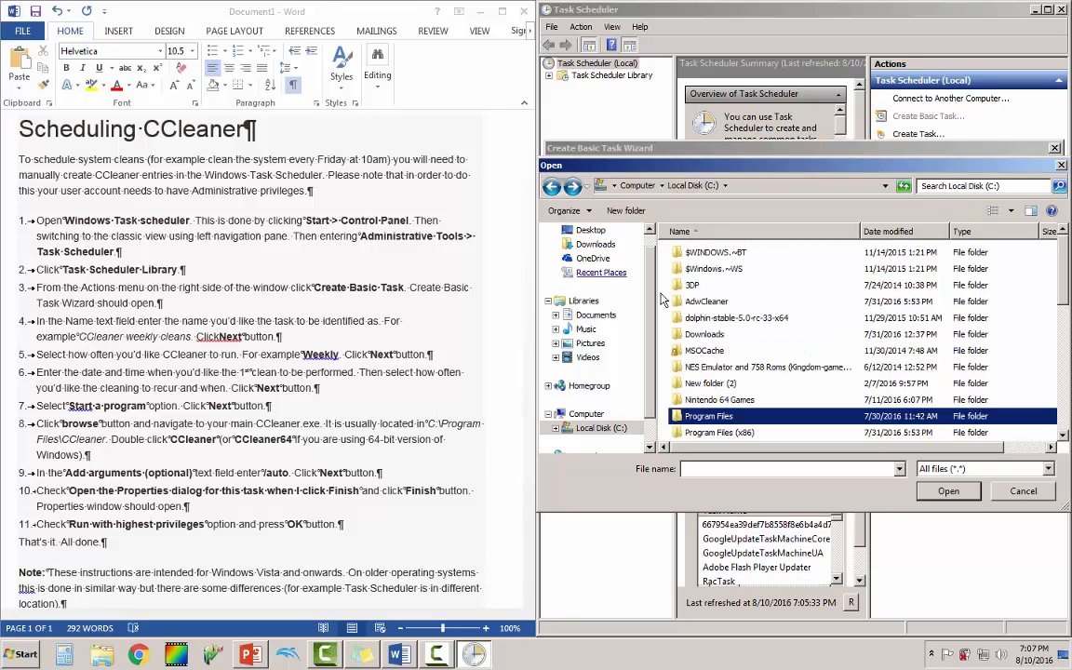
pyautogui.click(719, 432)
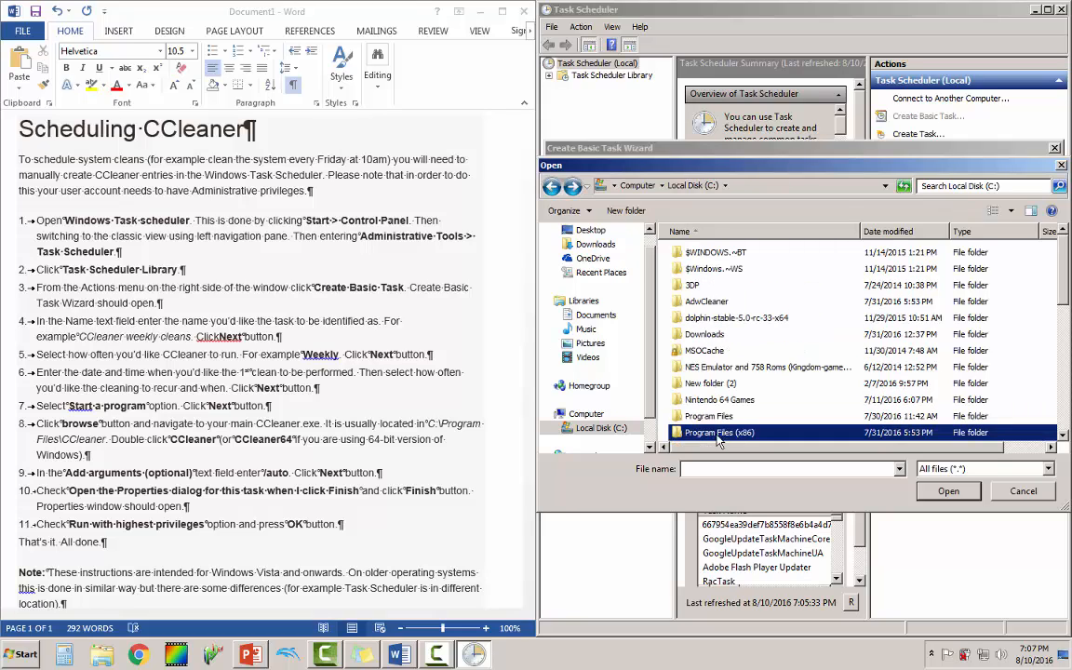
pyautogui.moveTo(742, 441)
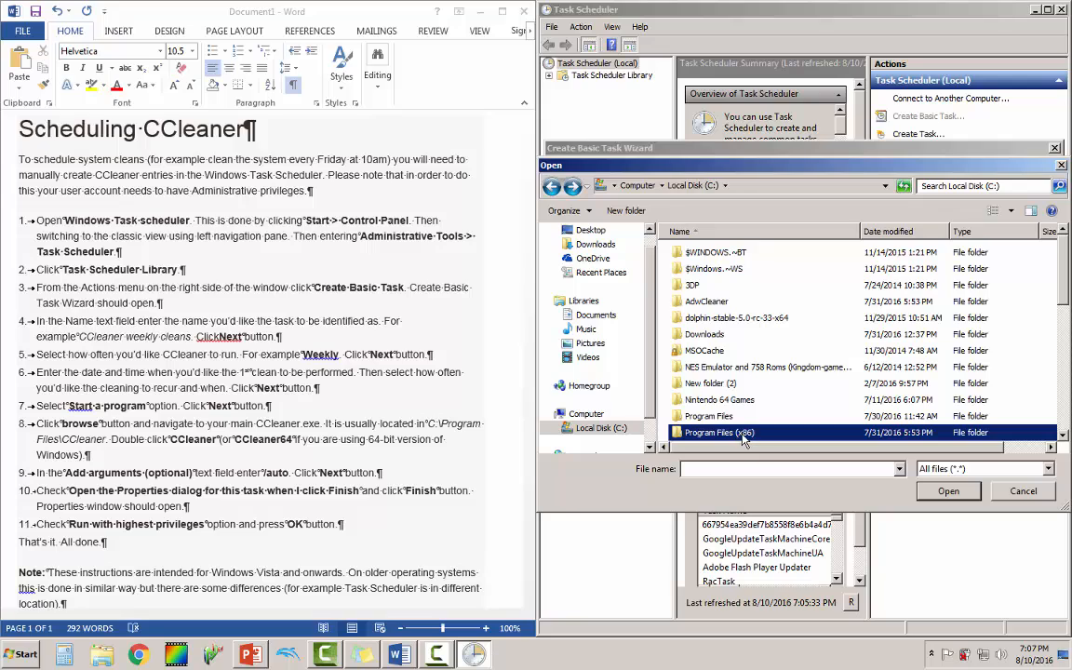
pyautogui.doubleClick(713, 432)
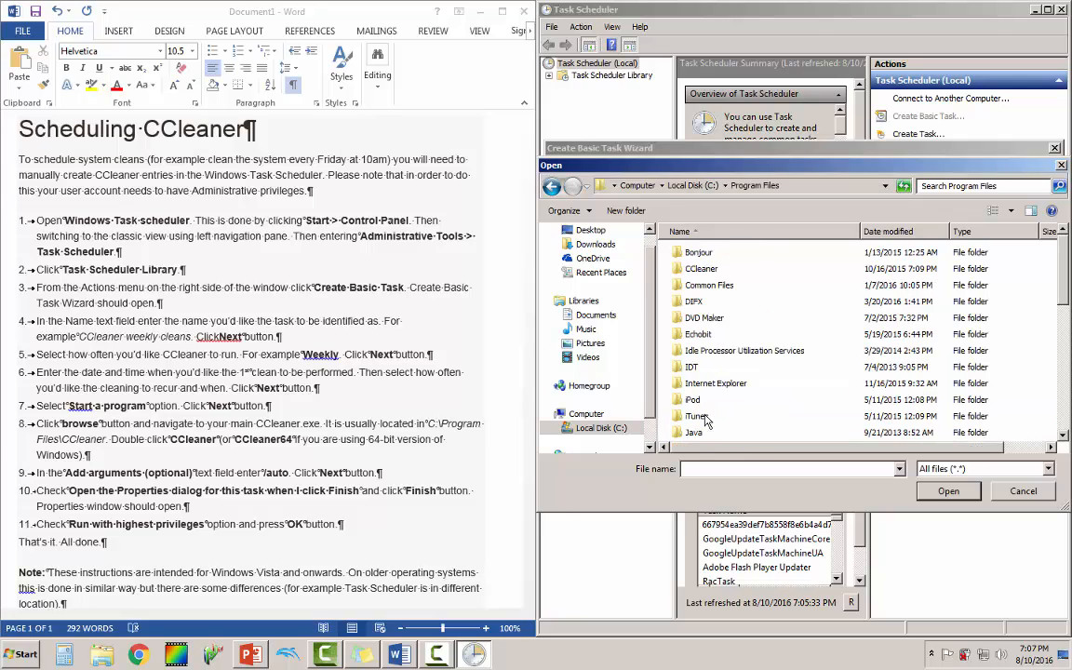
pyautogui.doubleClick(707, 268)
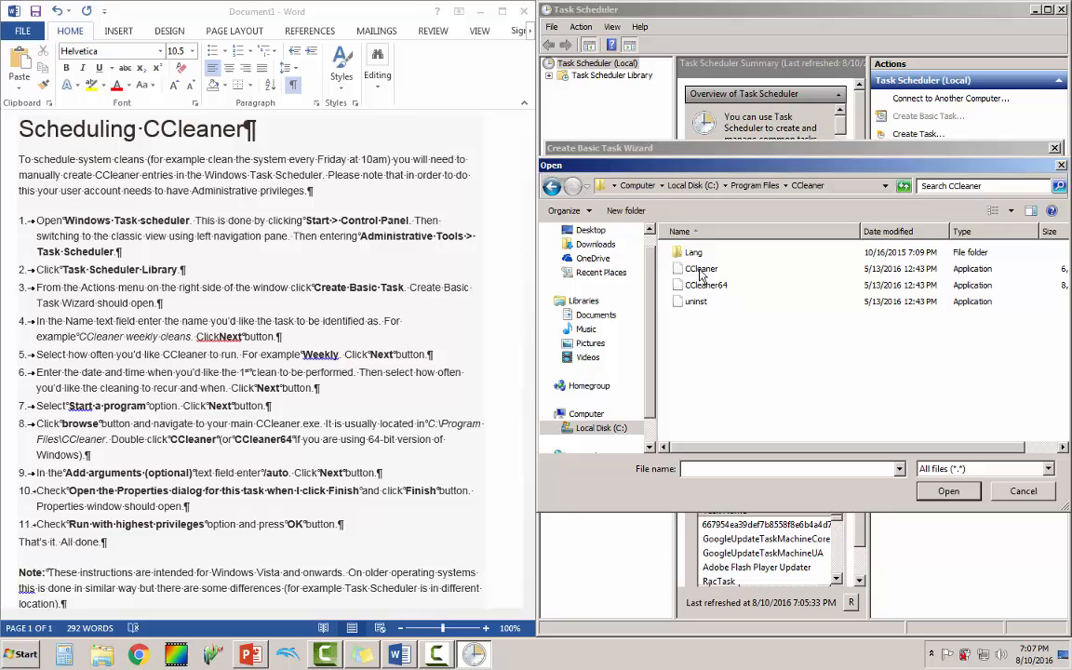
pyautogui.click(706, 285)
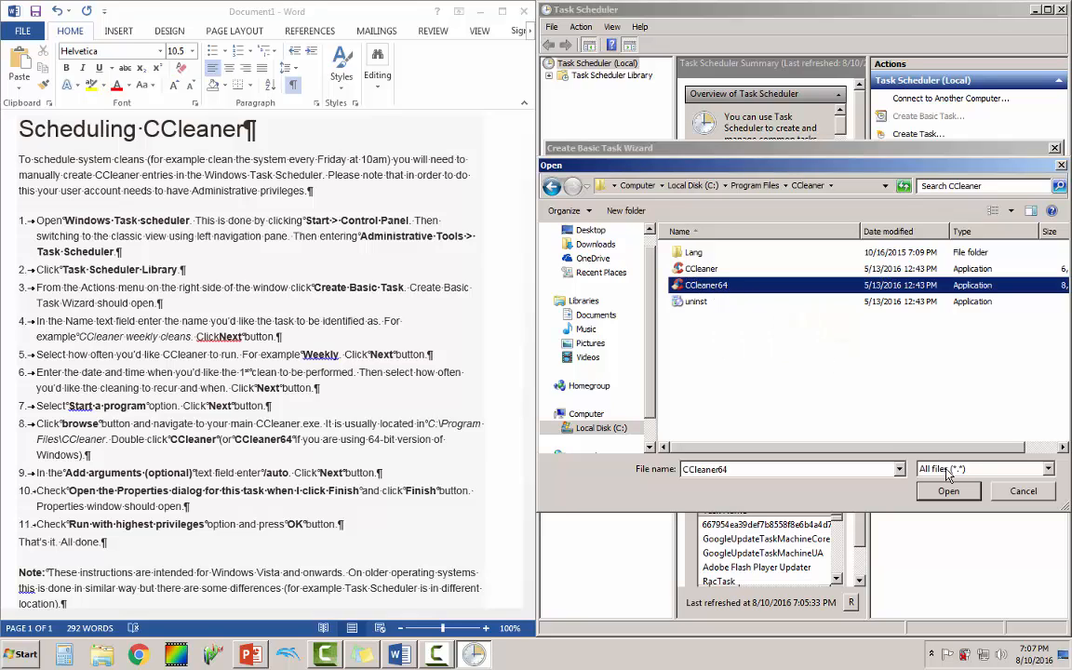
pyautogui.click(947, 491)
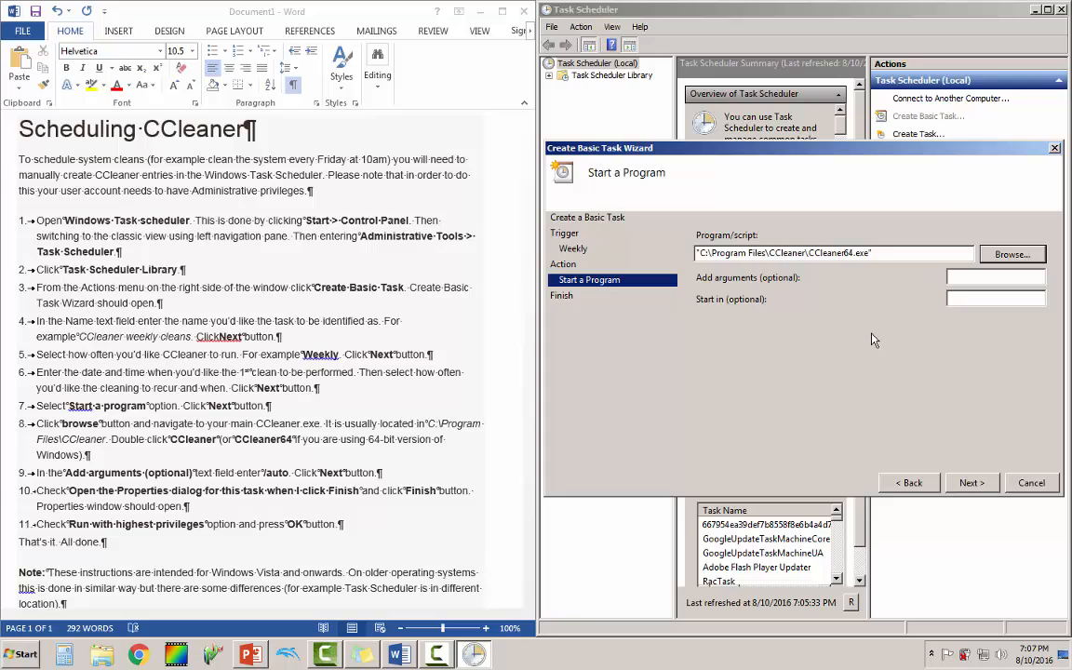
pyautogui.moveTo(761, 284)
pyautogui.write('/')
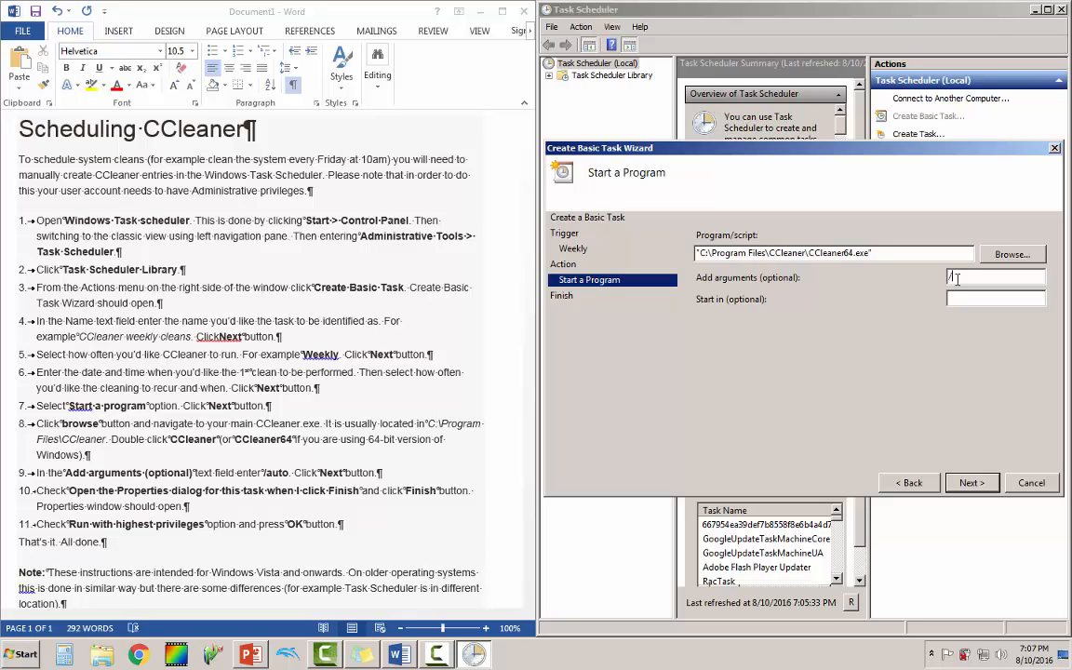
# Enter /AUTO as the program's argument.
pyautogui.write('au')
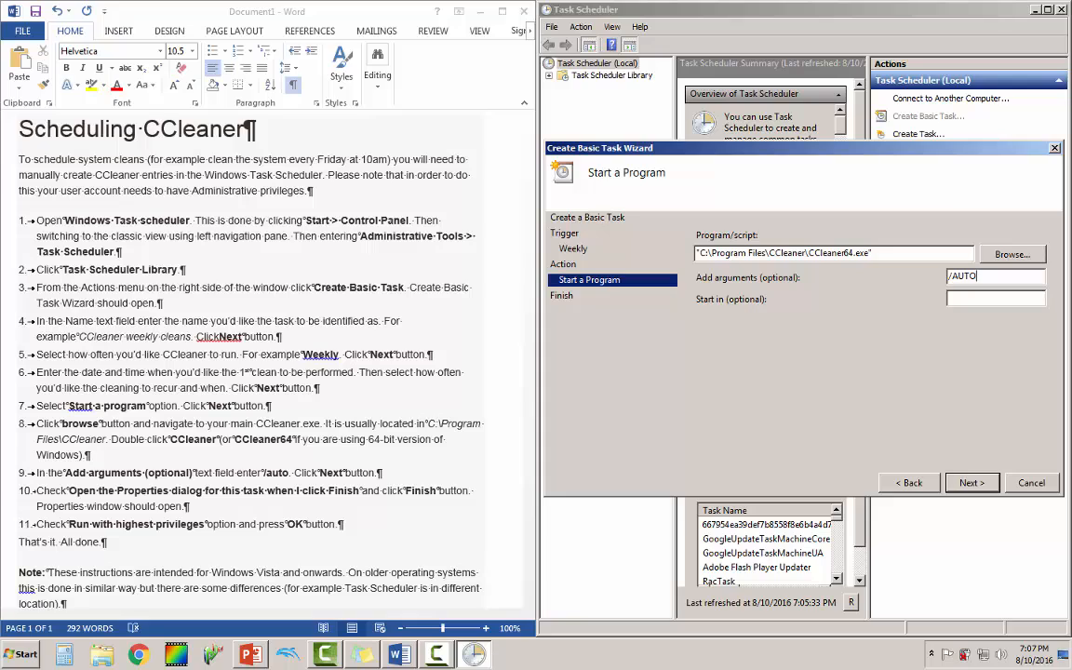
pyautogui.moveTo(286, 463)
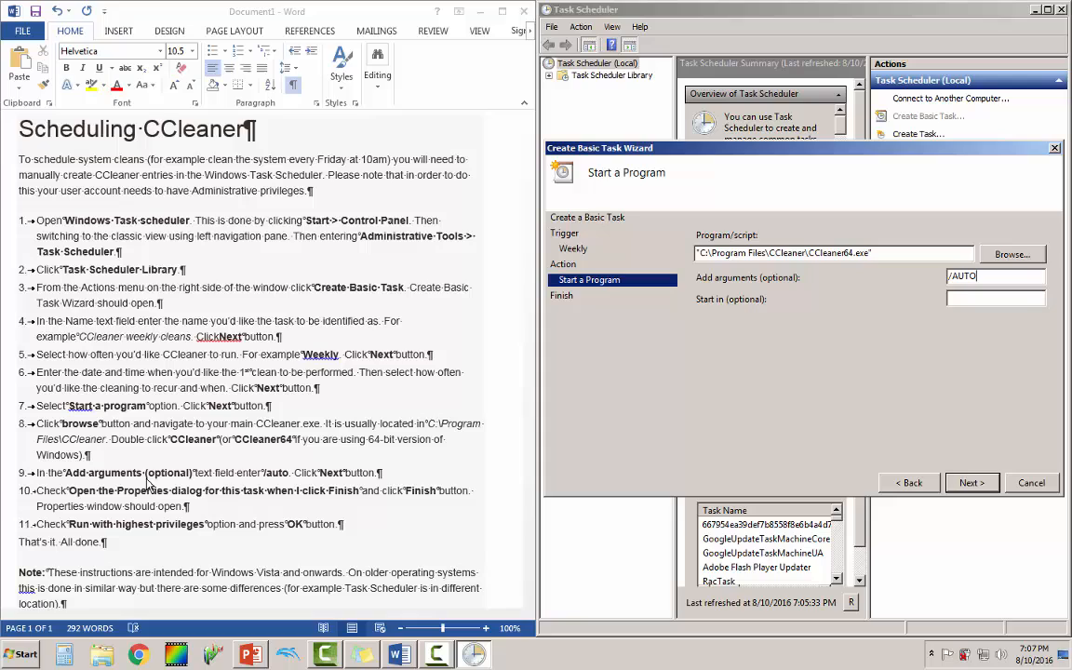
pyautogui.moveTo(287, 485)
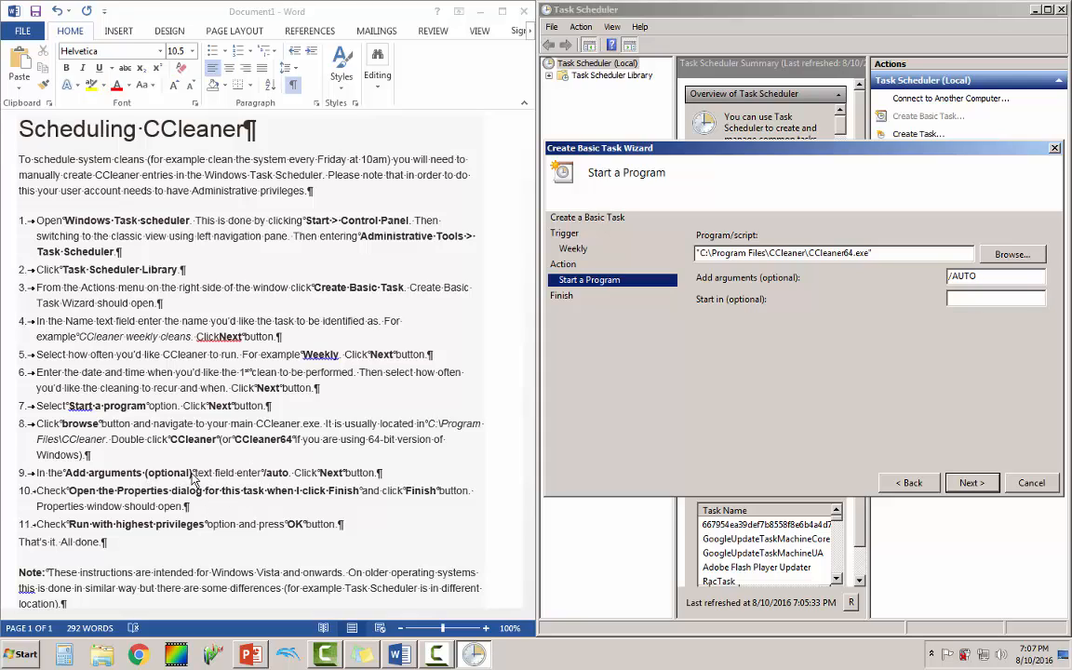
pyautogui.moveTo(270, 481)
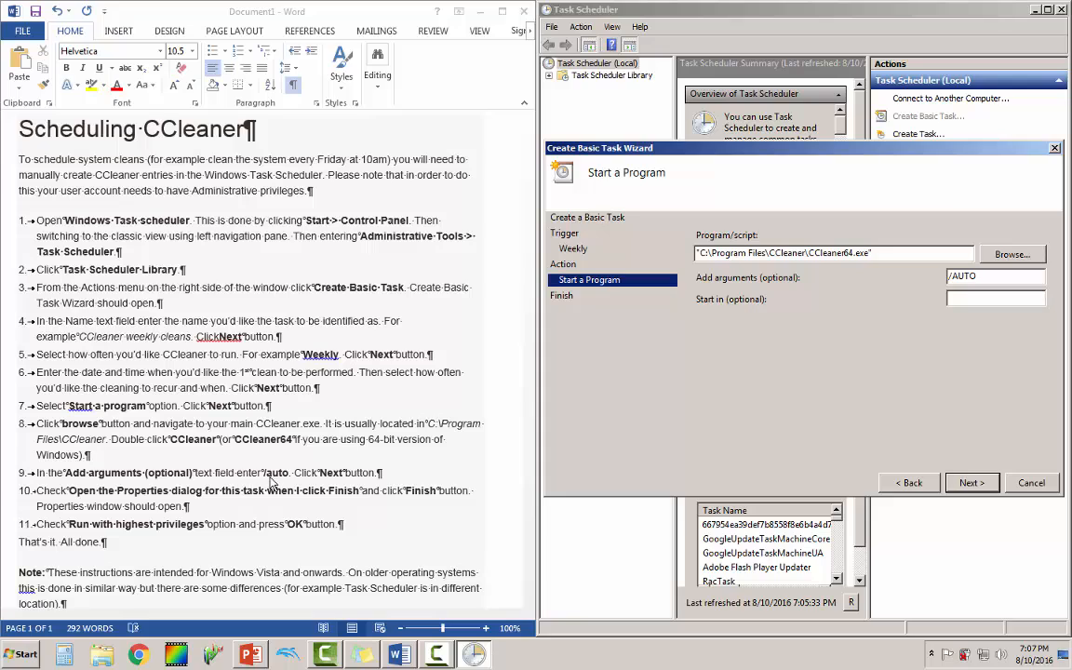
pyautogui.moveTo(835, 416)
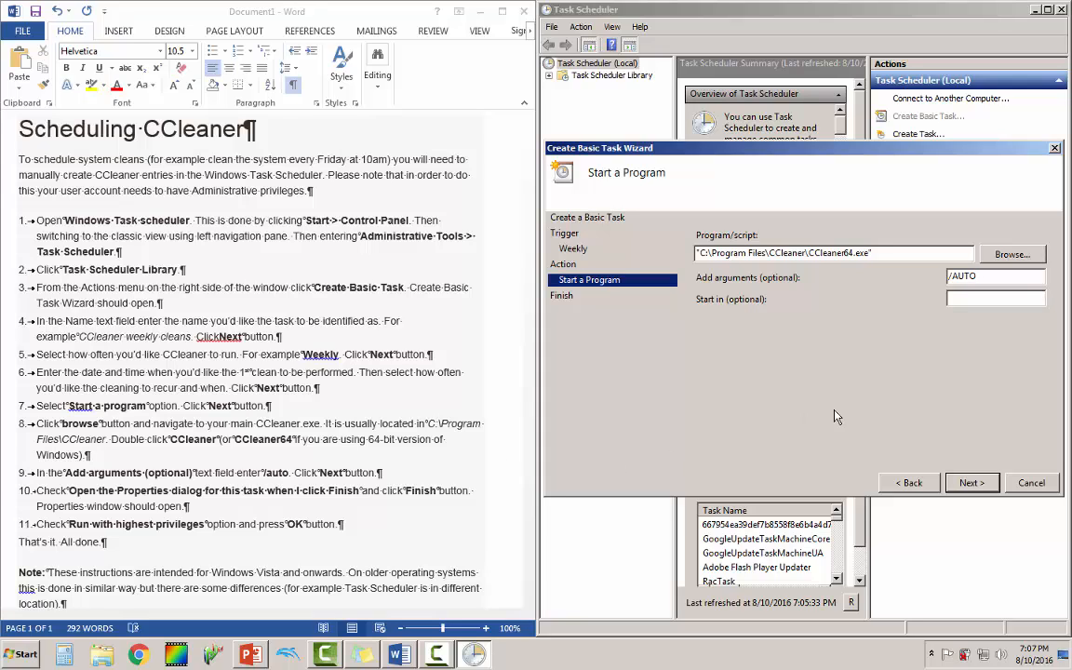
pyautogui.moveTo(971, 482)
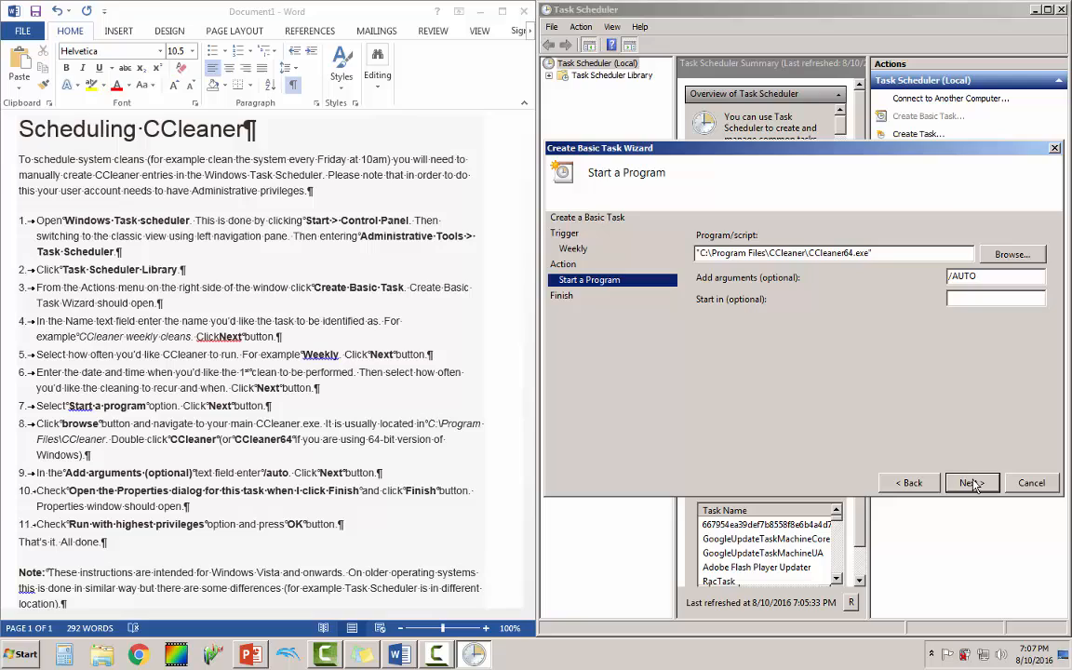
# Finish the wizard with the task's Properties dialog set to open afterwards.
pyautogui.click(970, 483)
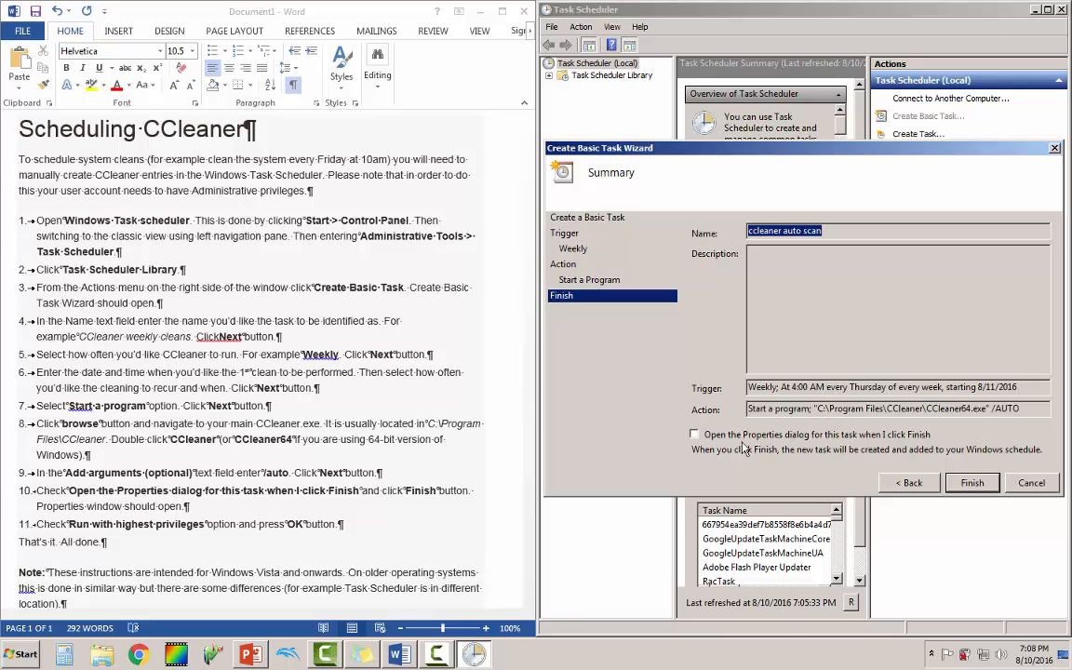
pyautogui.moveTo(697, 441)
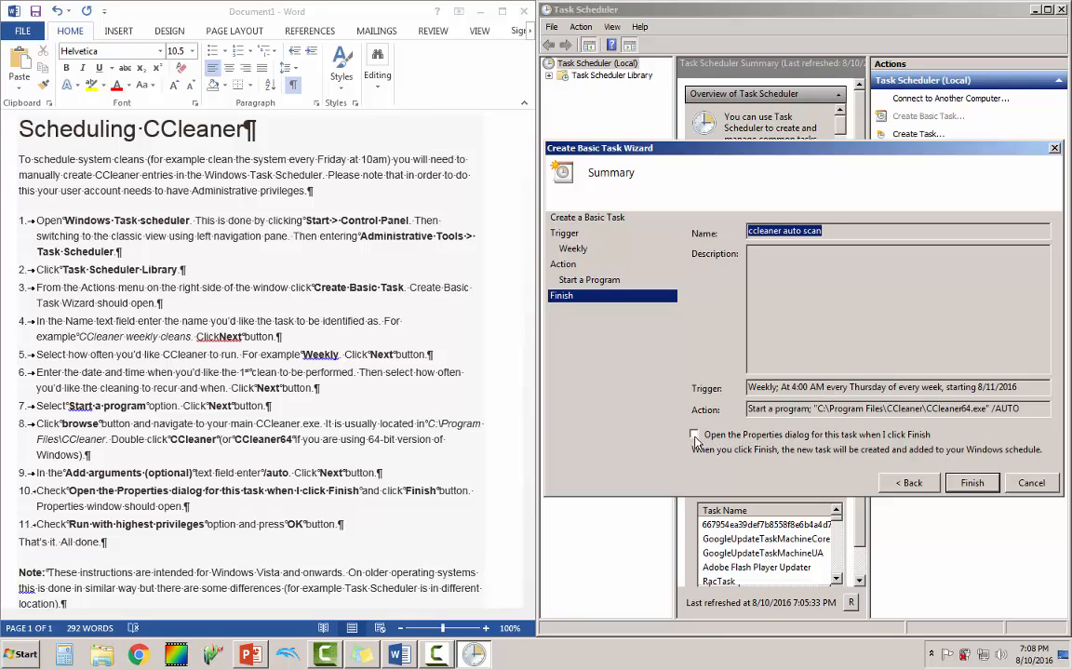
pyautogui.click(693, 433)
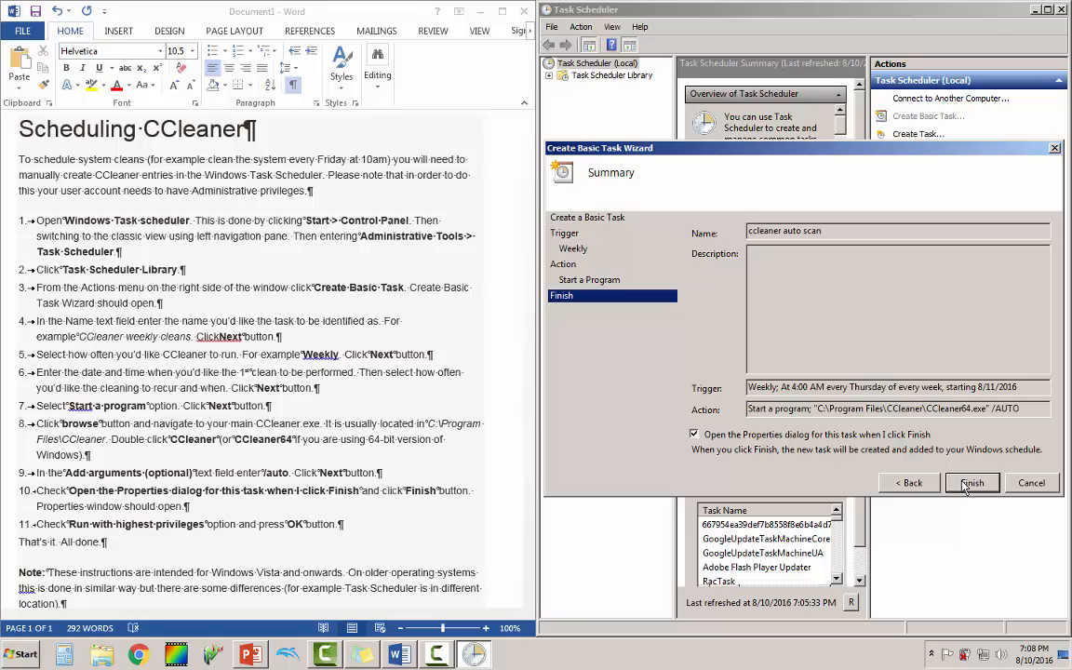
pyautogui.click(970, 482)
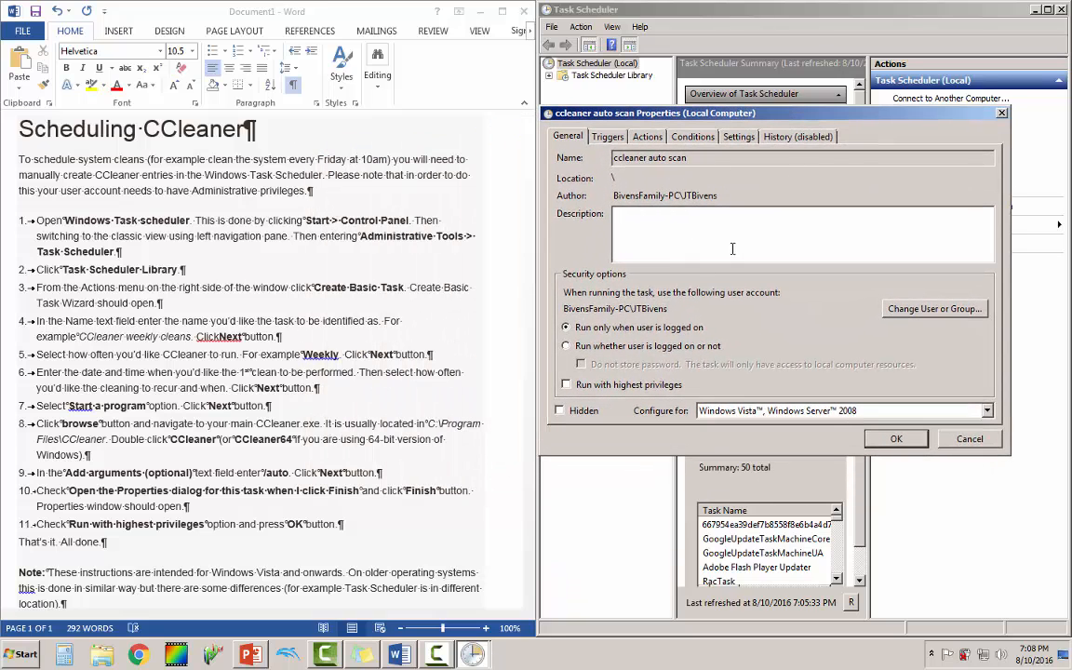
pyautogui.moveTo(745, 359)
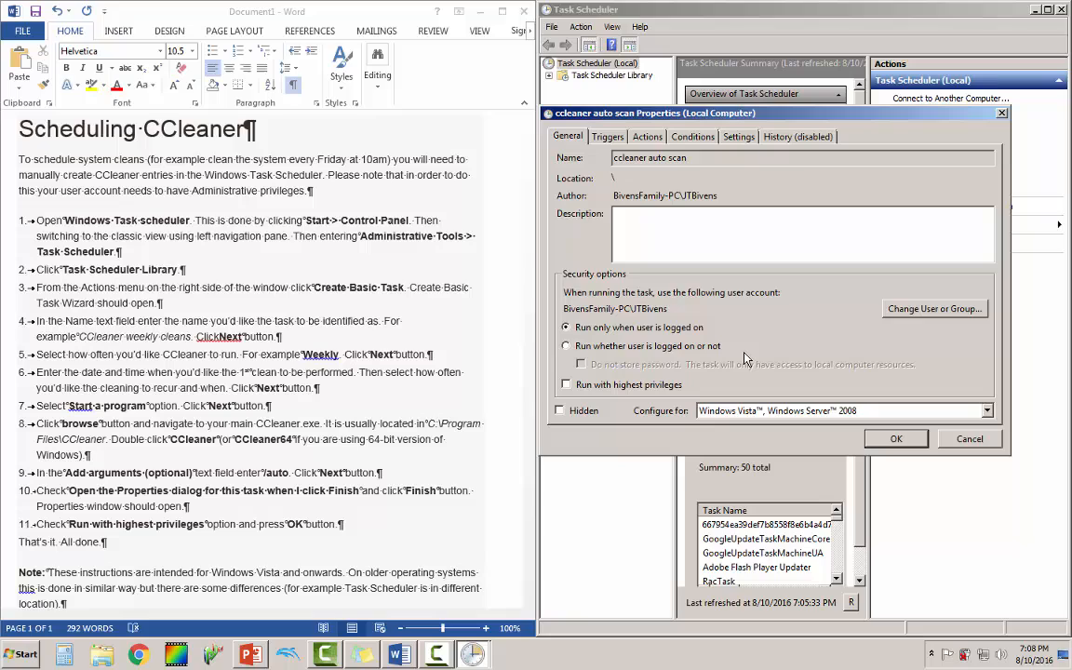
pyautogui.moveTo(696, 371)
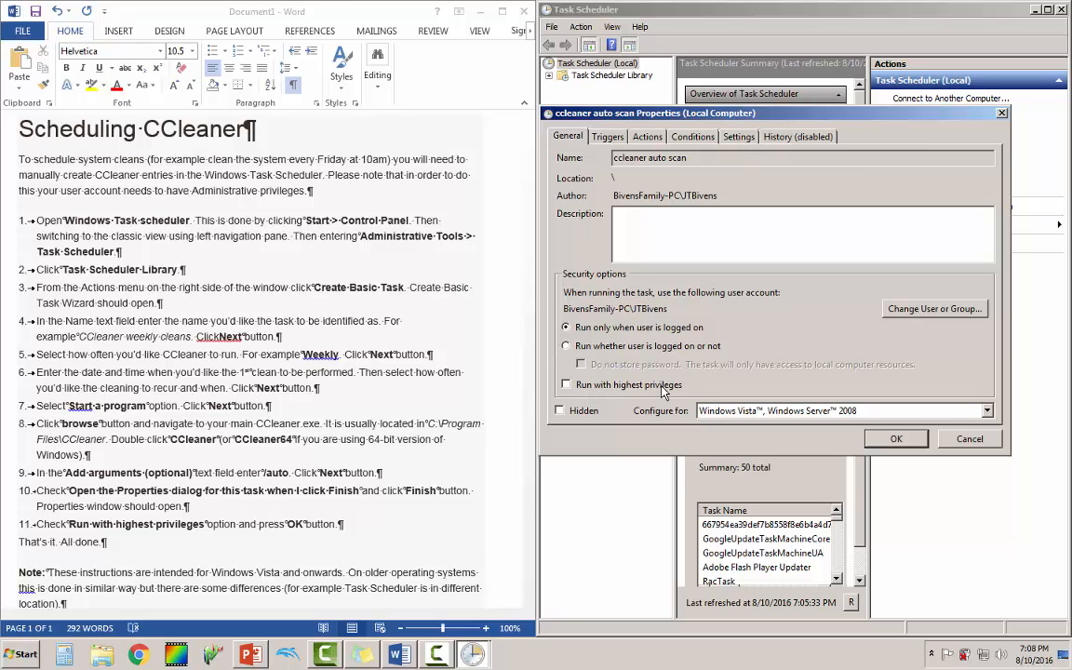
# Enable 'Run with highest privileges' for the task and expand the Task Scheduler Library.
pyautogui.click(565, 385)
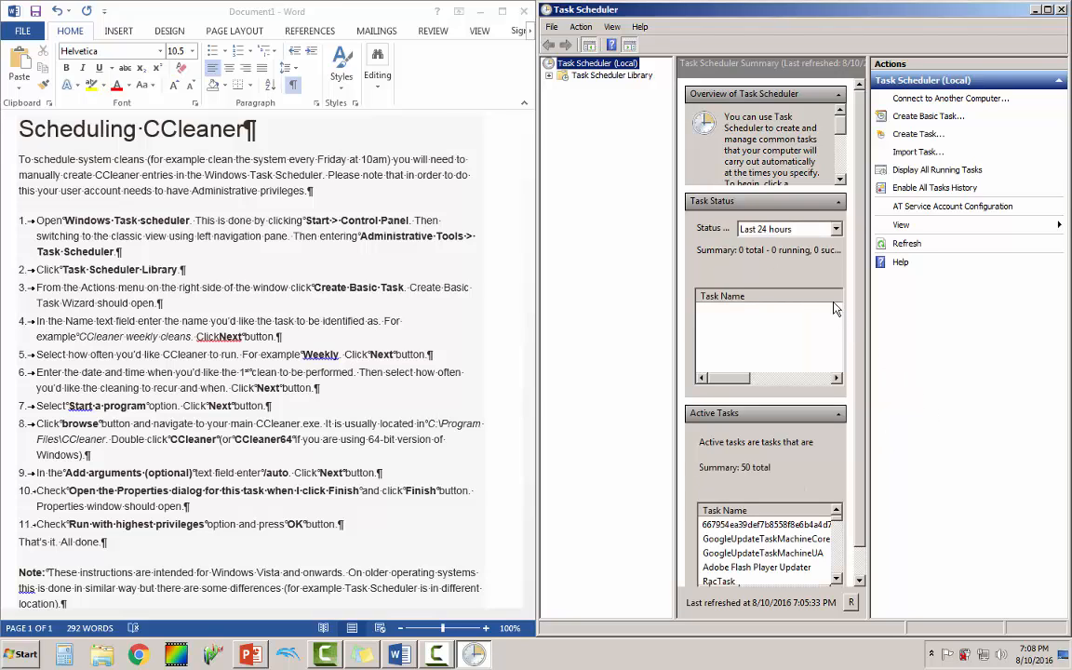
pyautogui.click(550, 75)
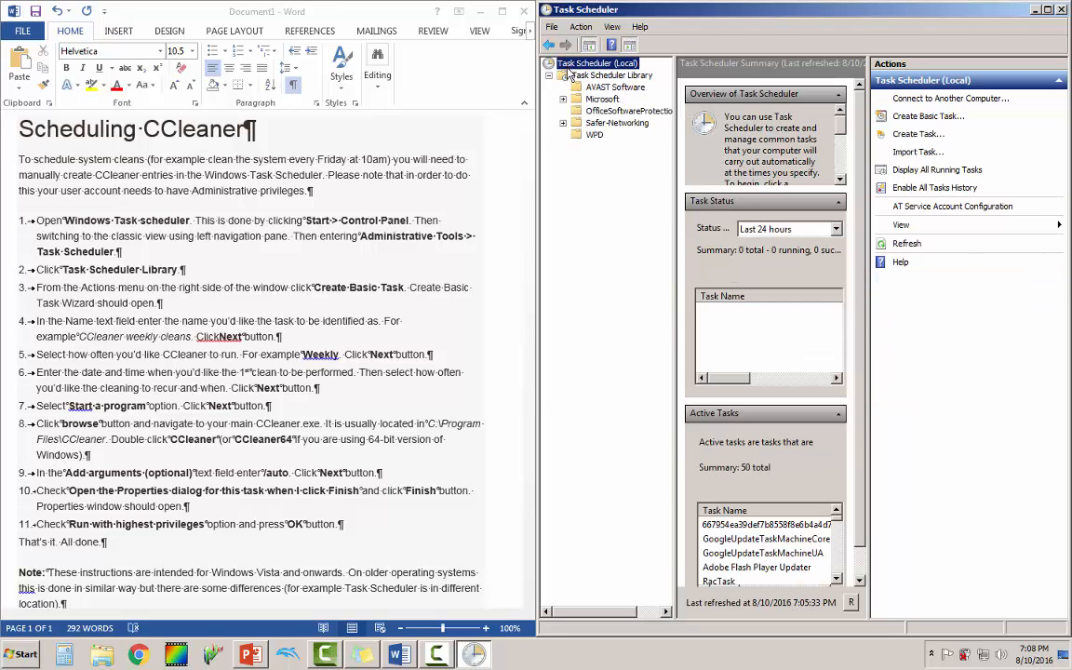